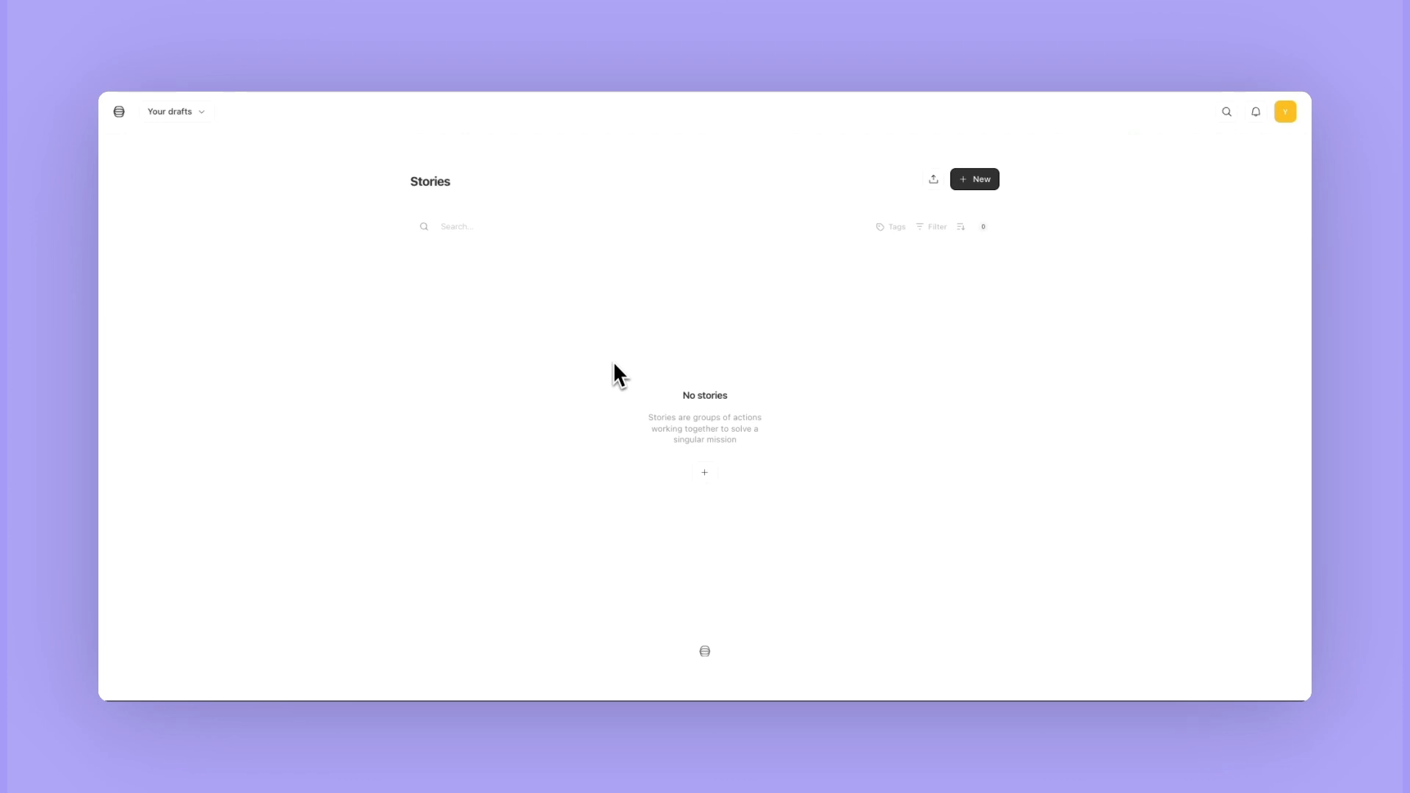
mouse_move(331, 213)
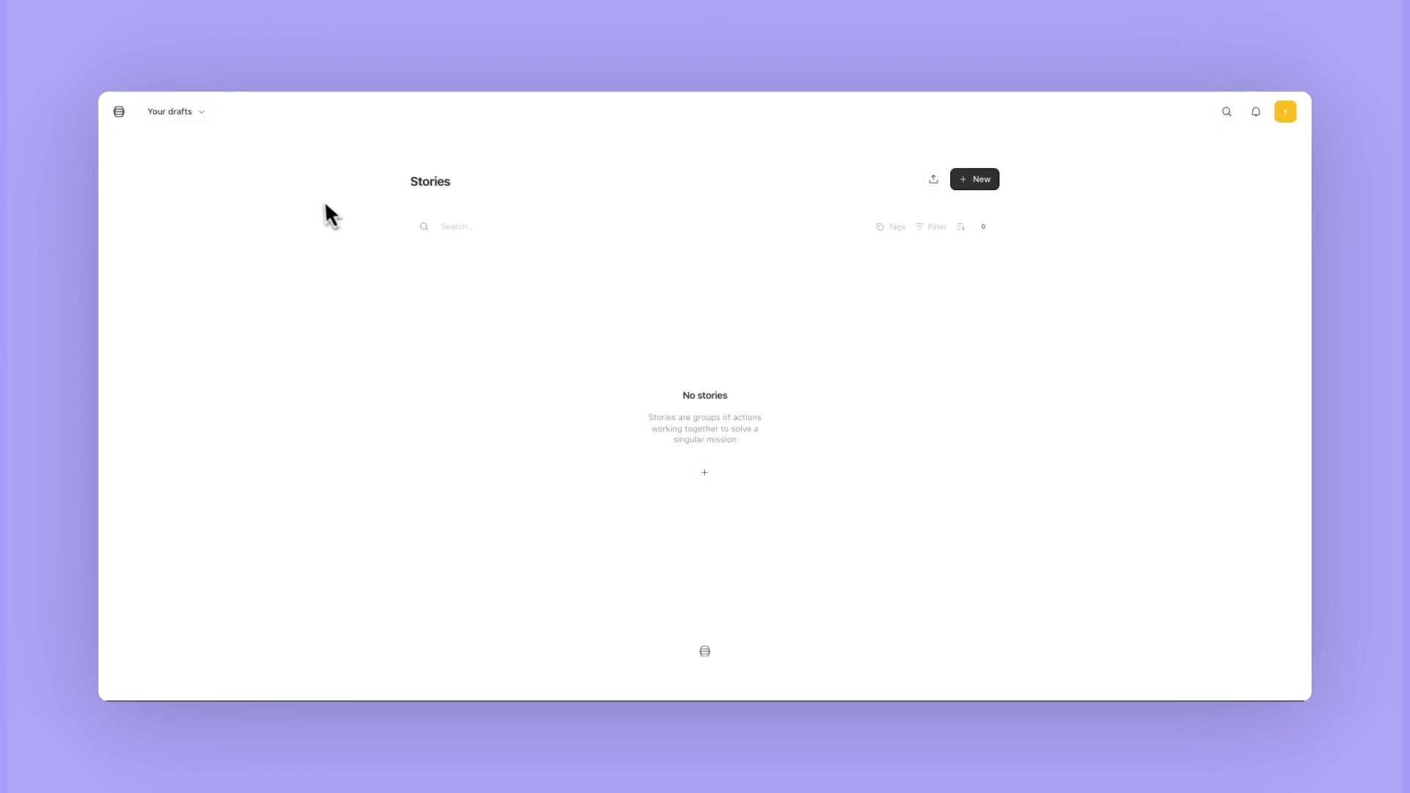
mouse_move(224, 184)
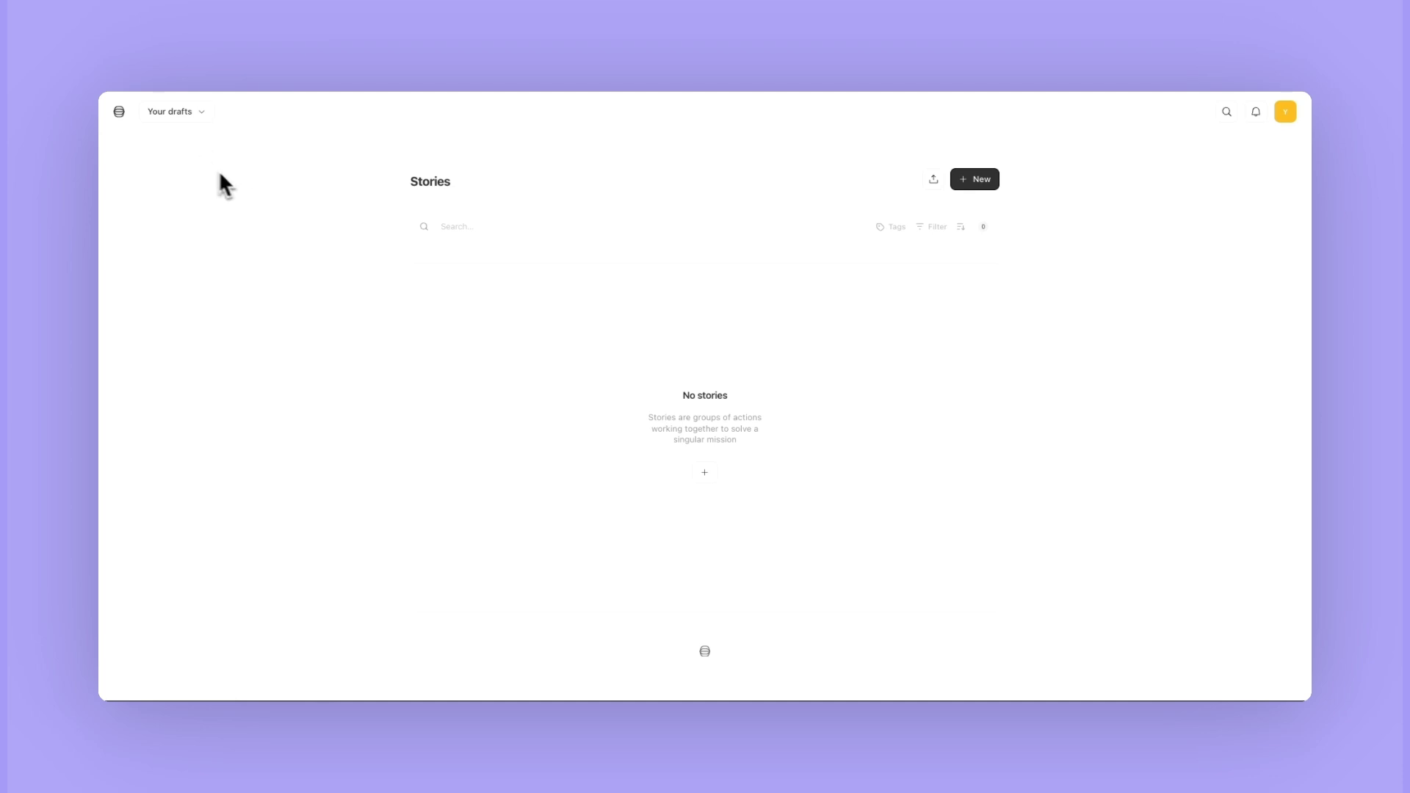
mouse_move(124, 121)
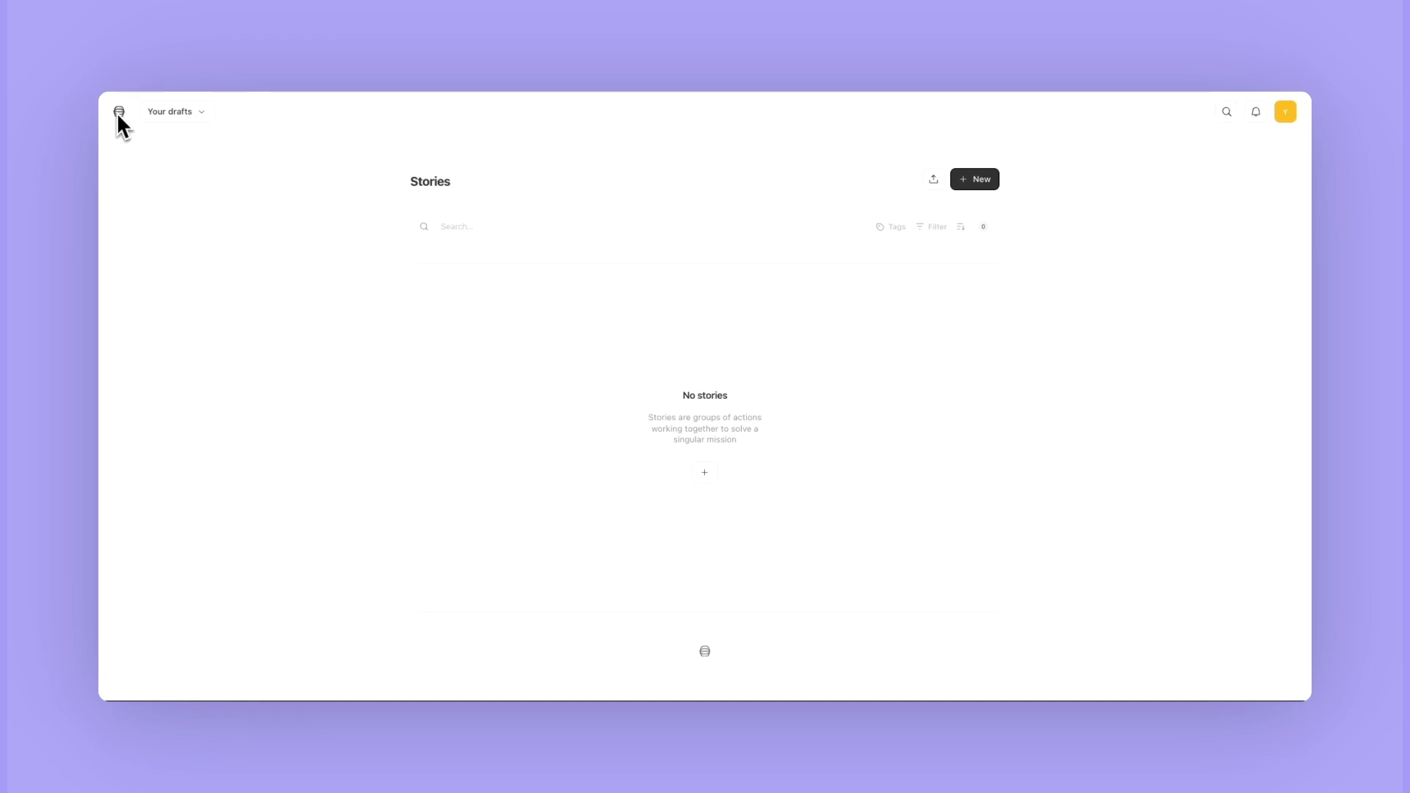
mouse_move(186, 135)
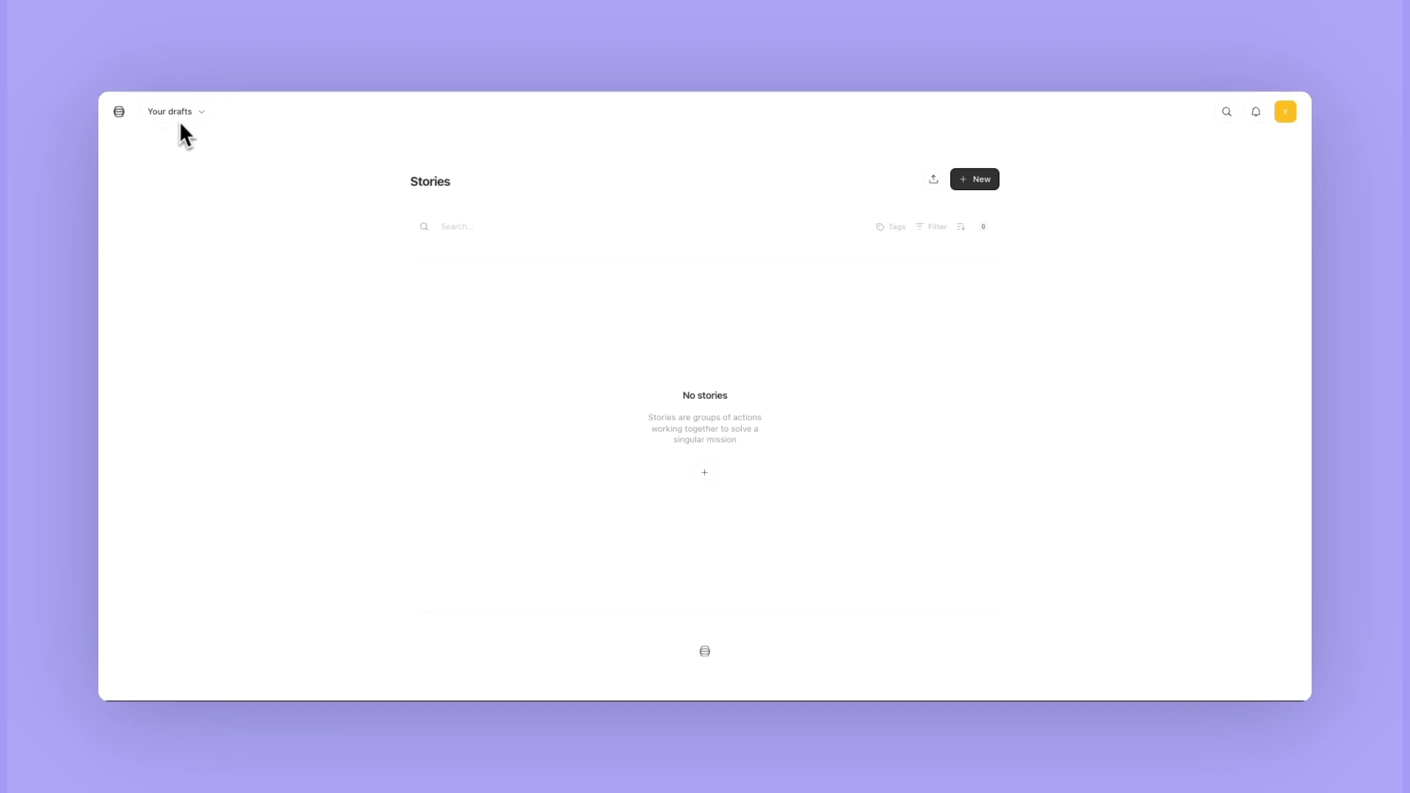
Step: Switch from Your drafts to the Demo team and begin importing a story
left_click(171, 112)
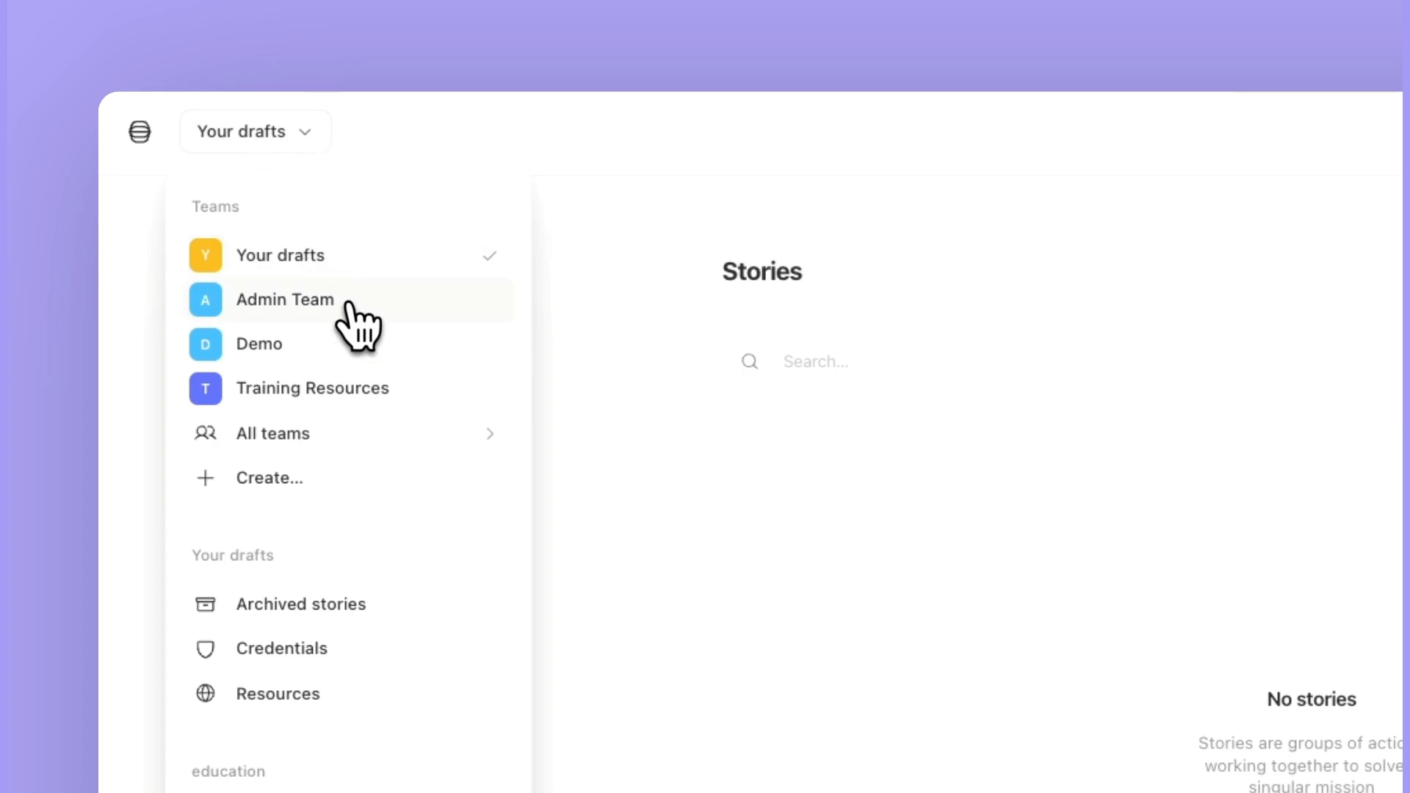
left_click(258, 344)
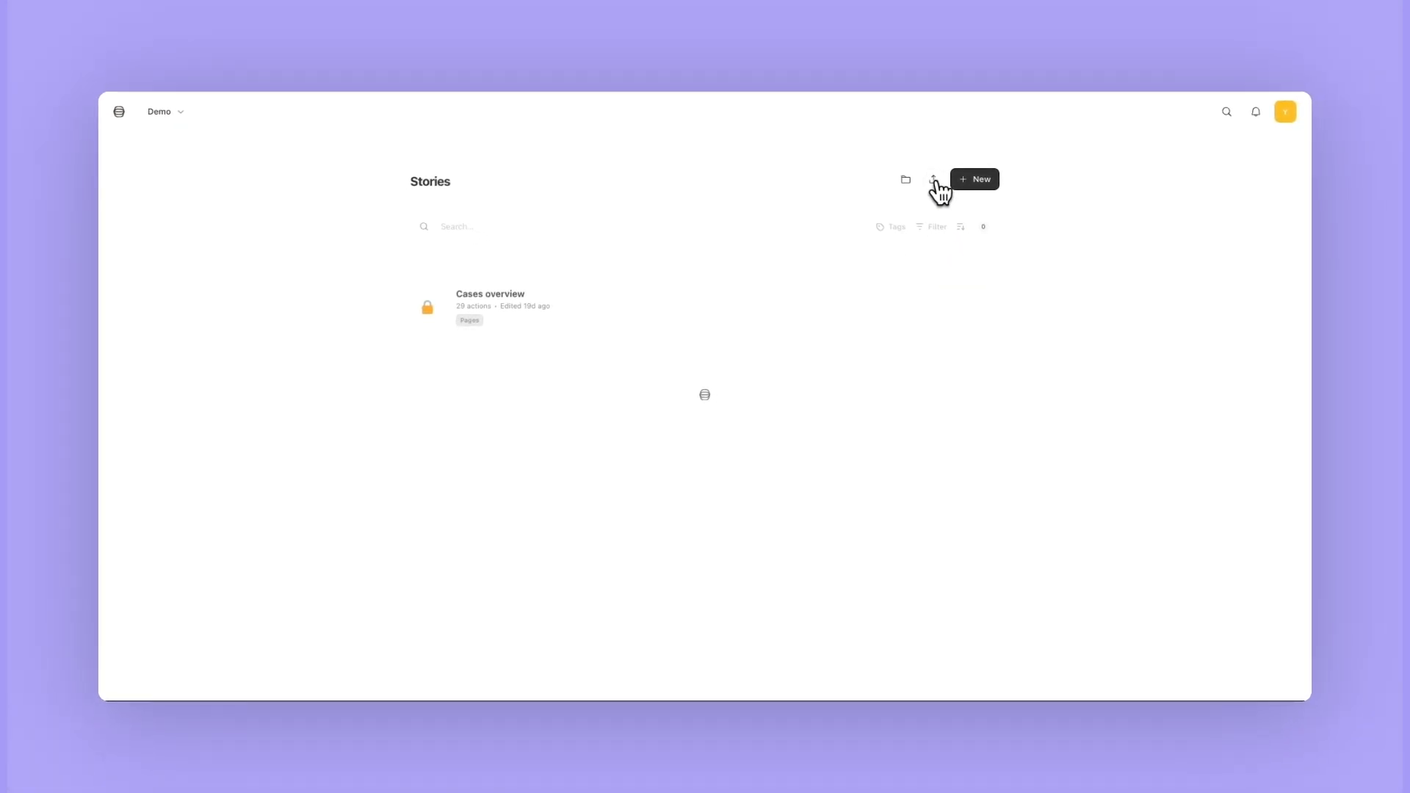
left_click(934, 180)
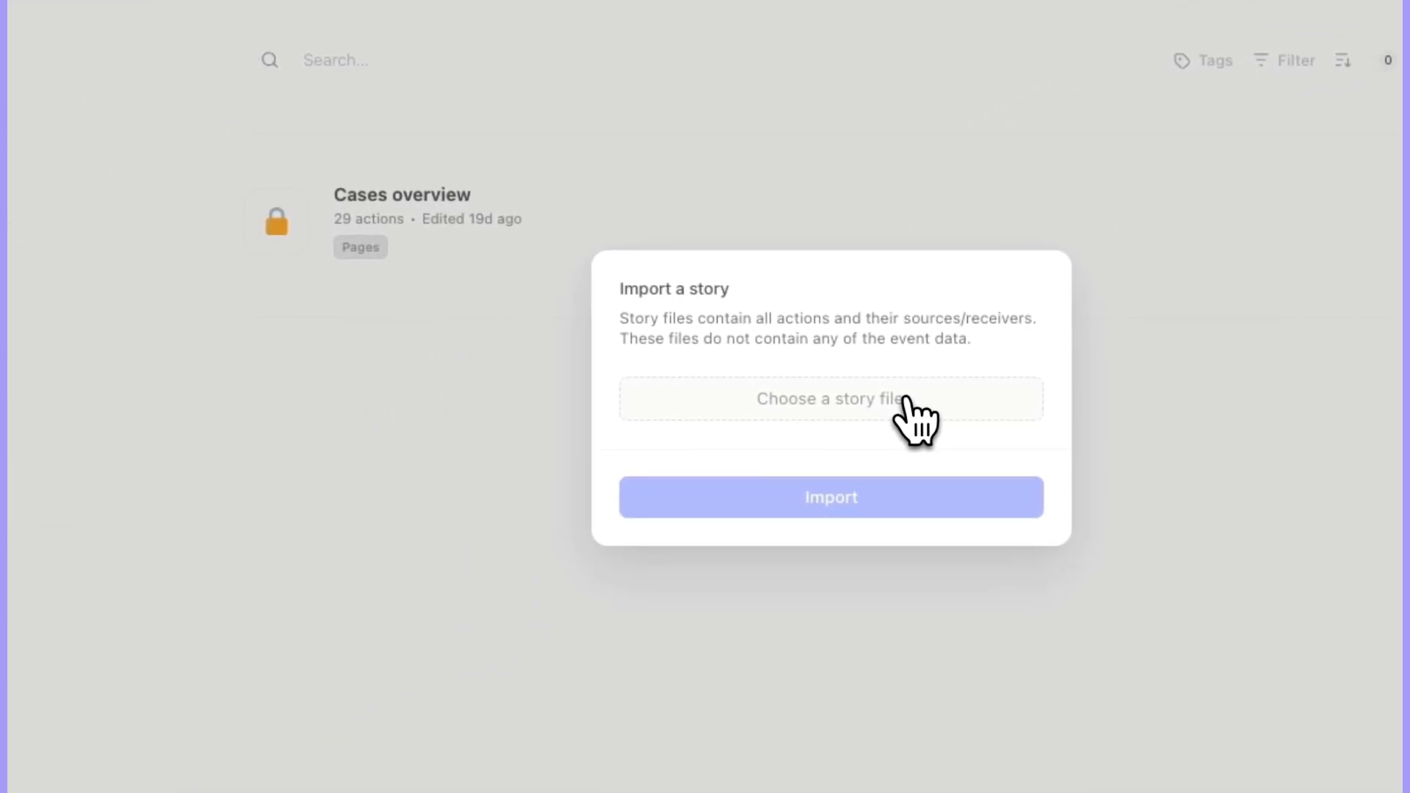
Step: Import function-wizard.json as a new story named 'Function Wizard'
left_click(830, 398)
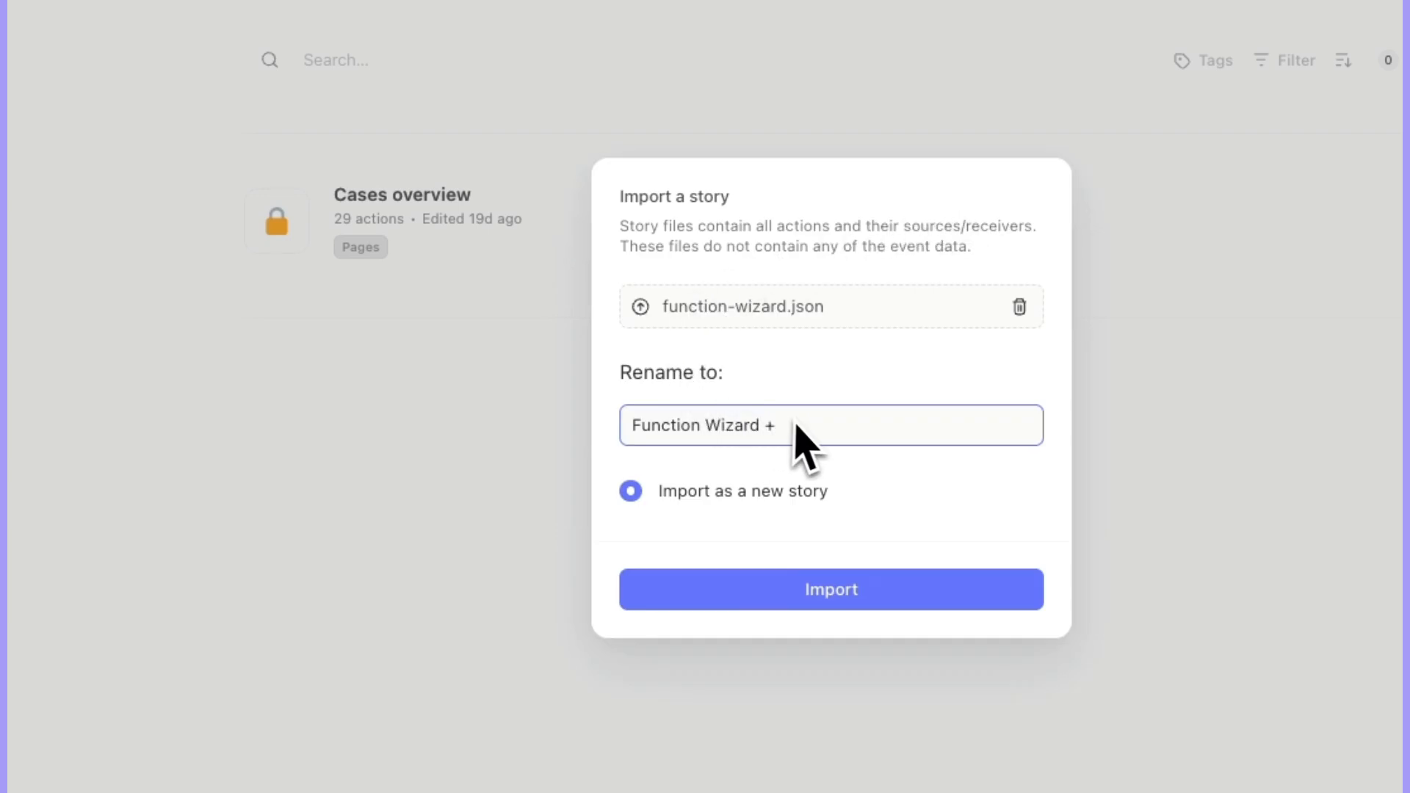
key("Backspace")
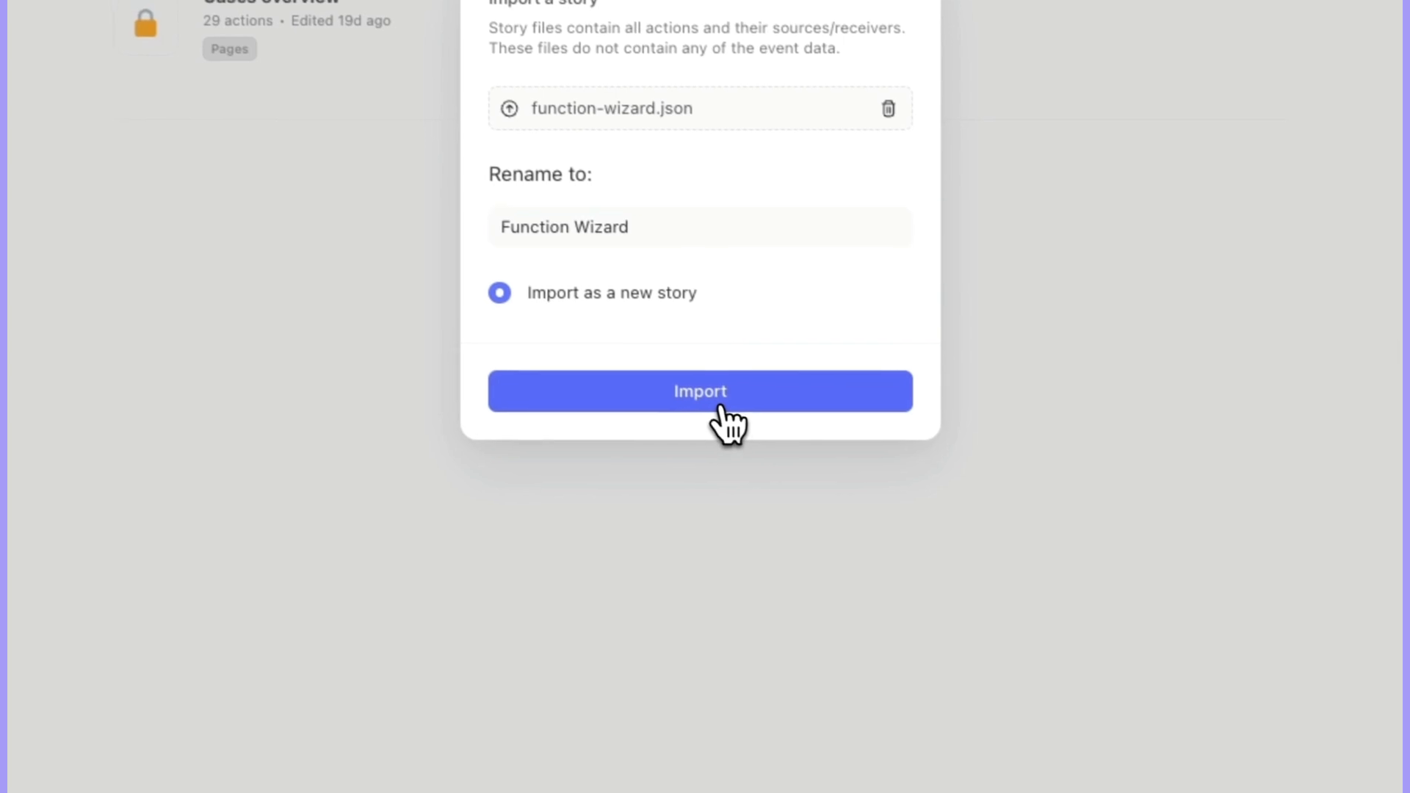
left_click(699, 392)
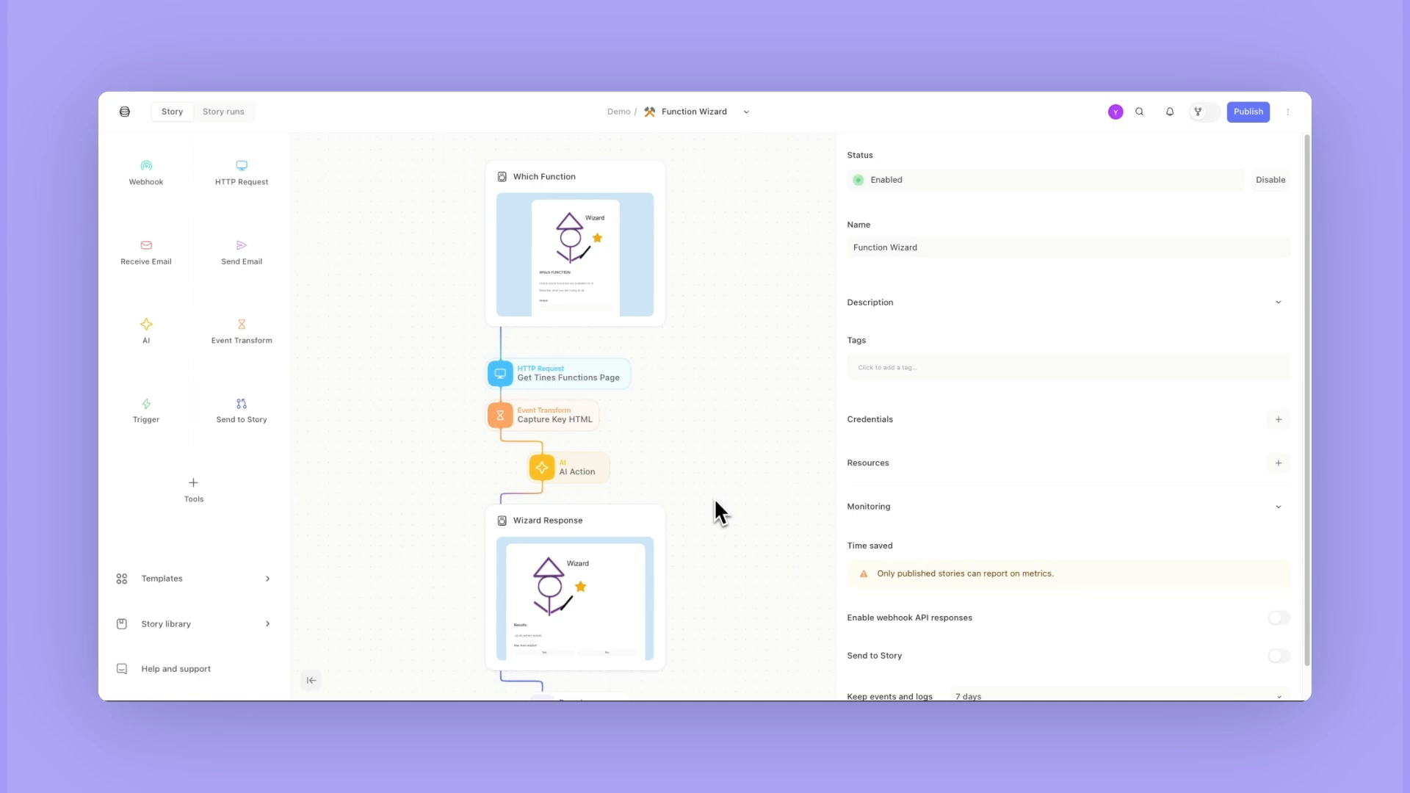